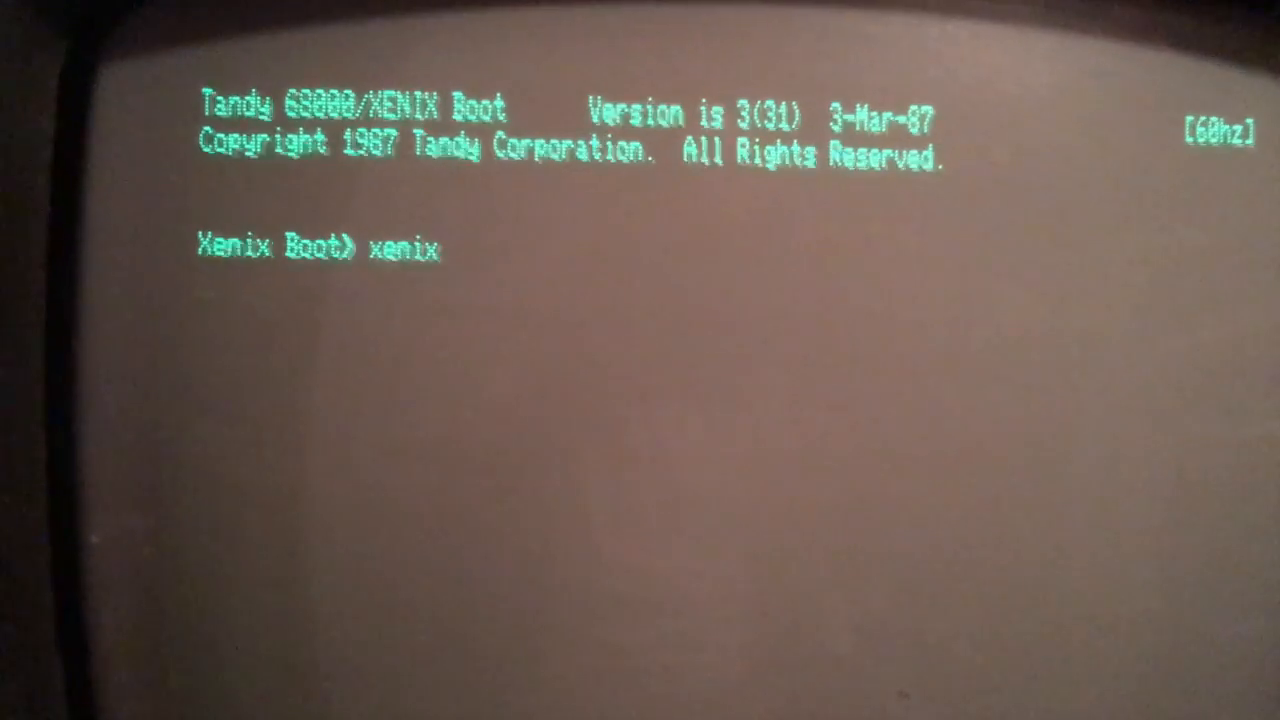
# Step: Load the xenix kernel from the Xenix Boot> prompt
pyautogui.press('Return')
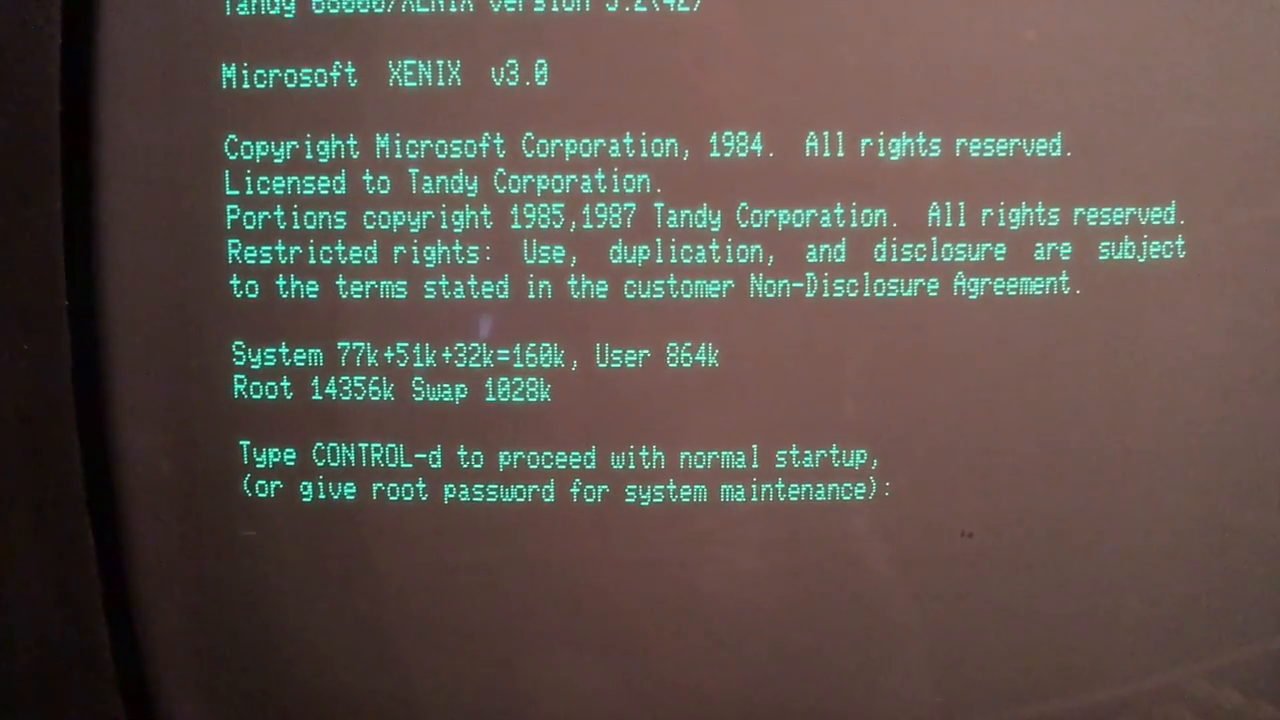
# Step: Proceed with normal startup via Control-d until the version 03.02.00 login prompt appears
pyautogui.press('ctrl+d')
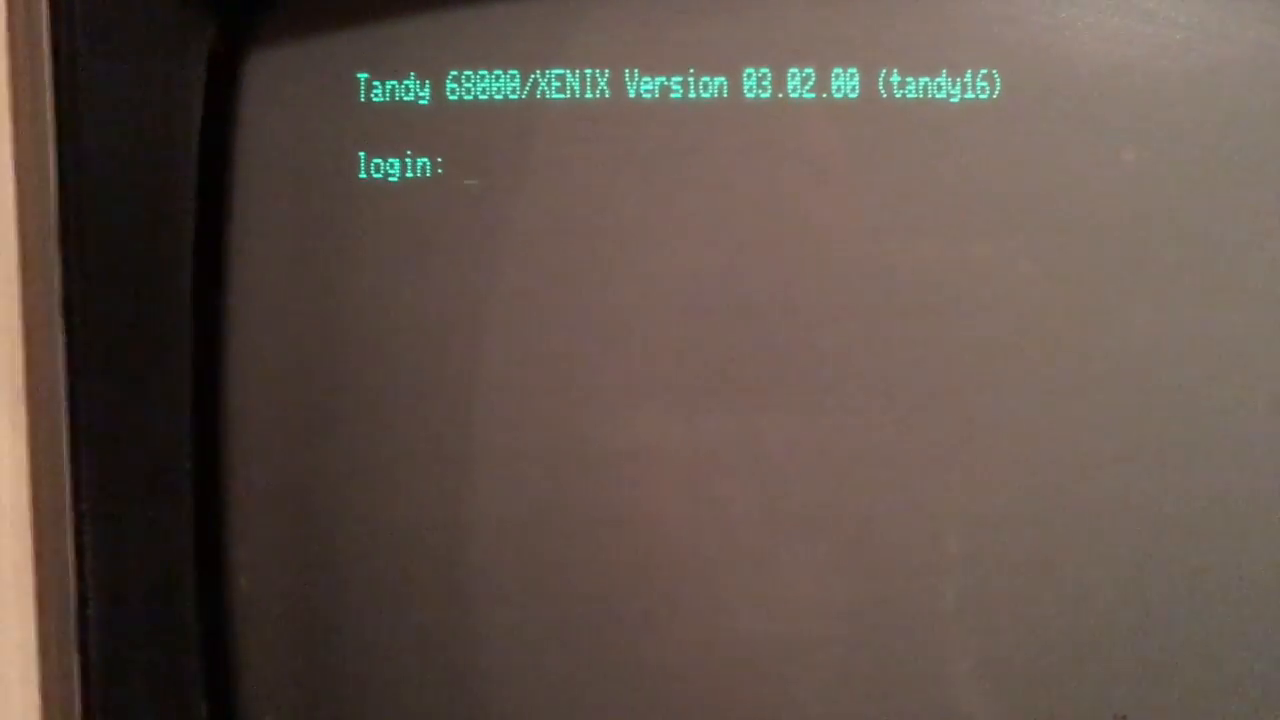
# Step: Log in as root and run sysadmin to reach the File System Maintenance menu
pyautogui.write('root')
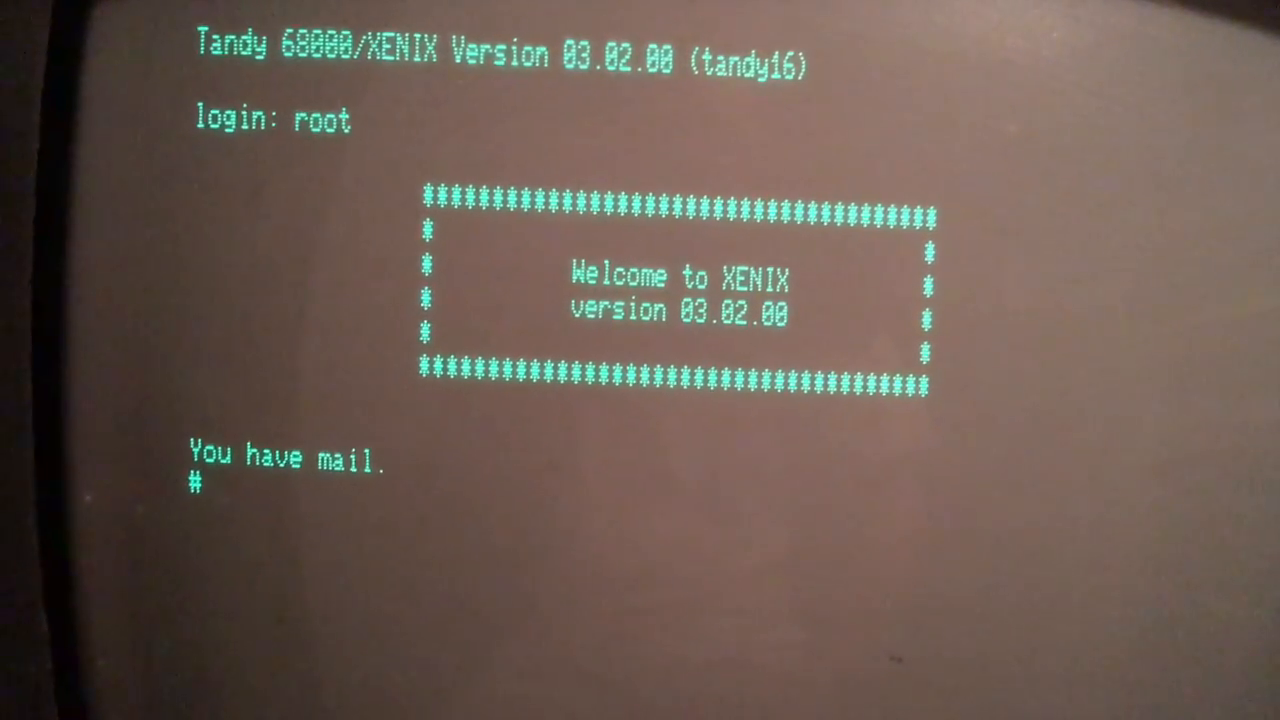
pyautogui.write('sy')
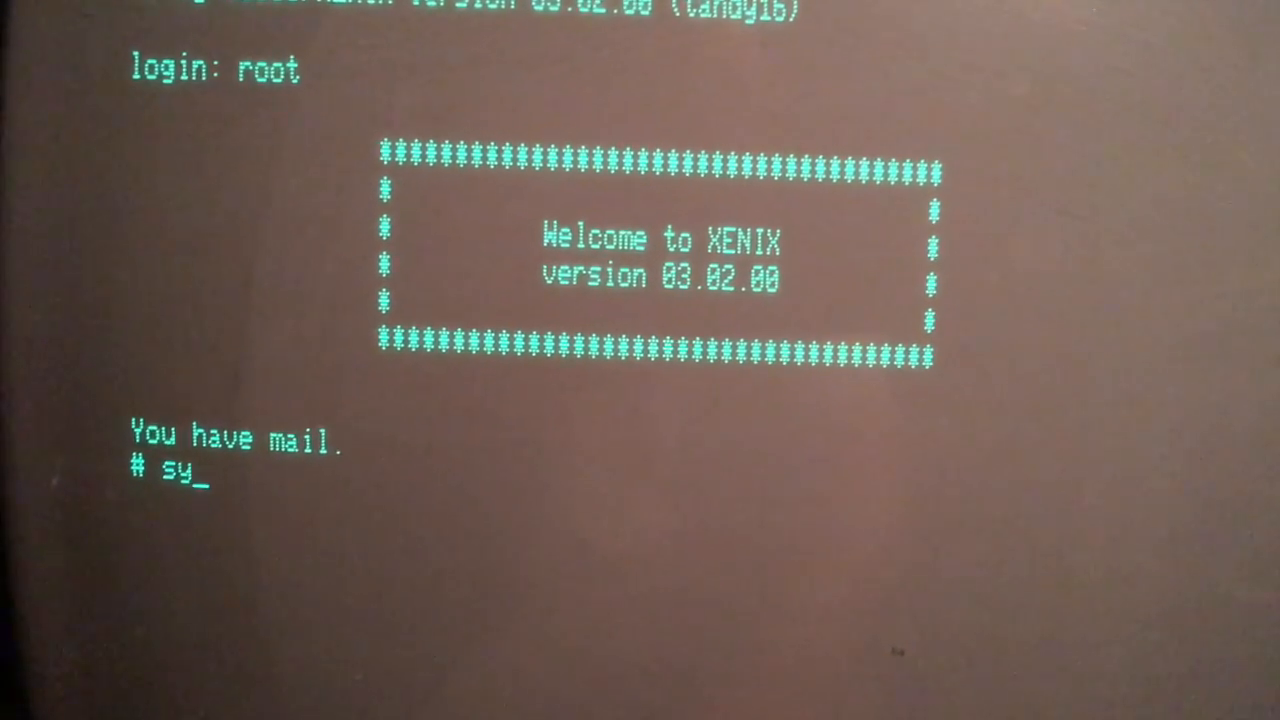
pyautogui.write('sadmin')
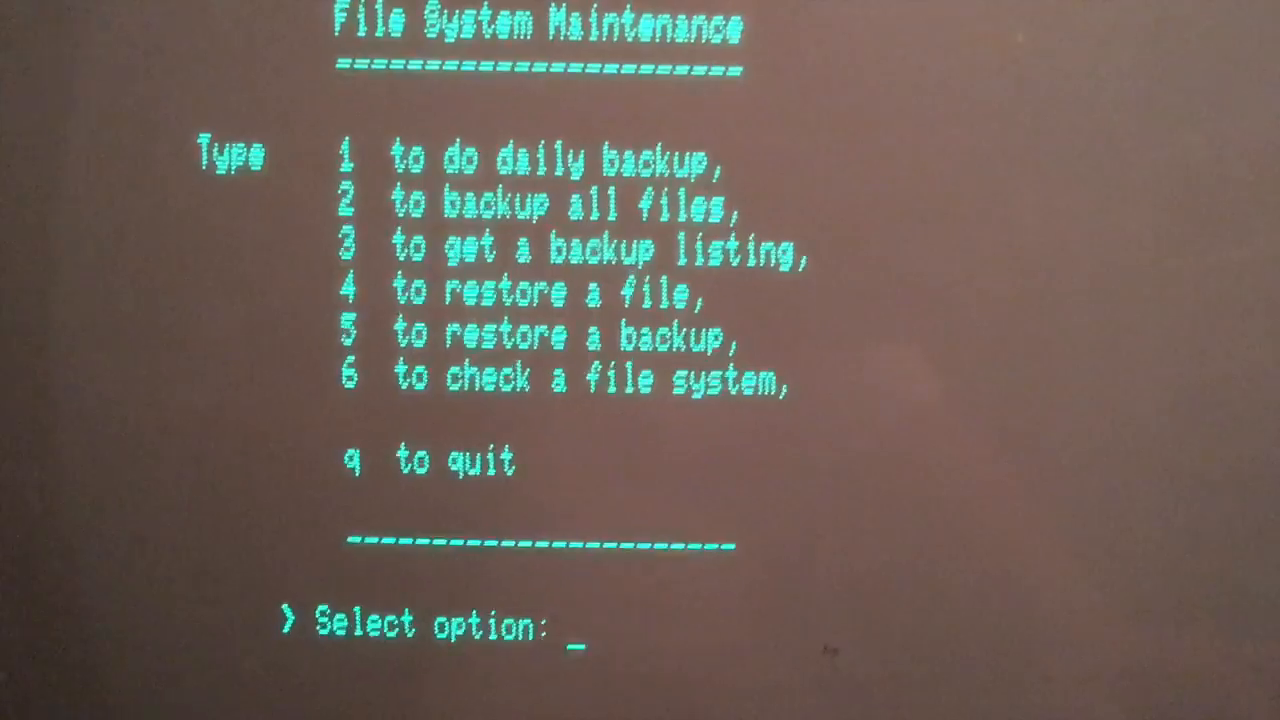
# Step: Choose option 2 backup all files, hard drive 0, and cartridge as the destination
pyautogui.write('2')
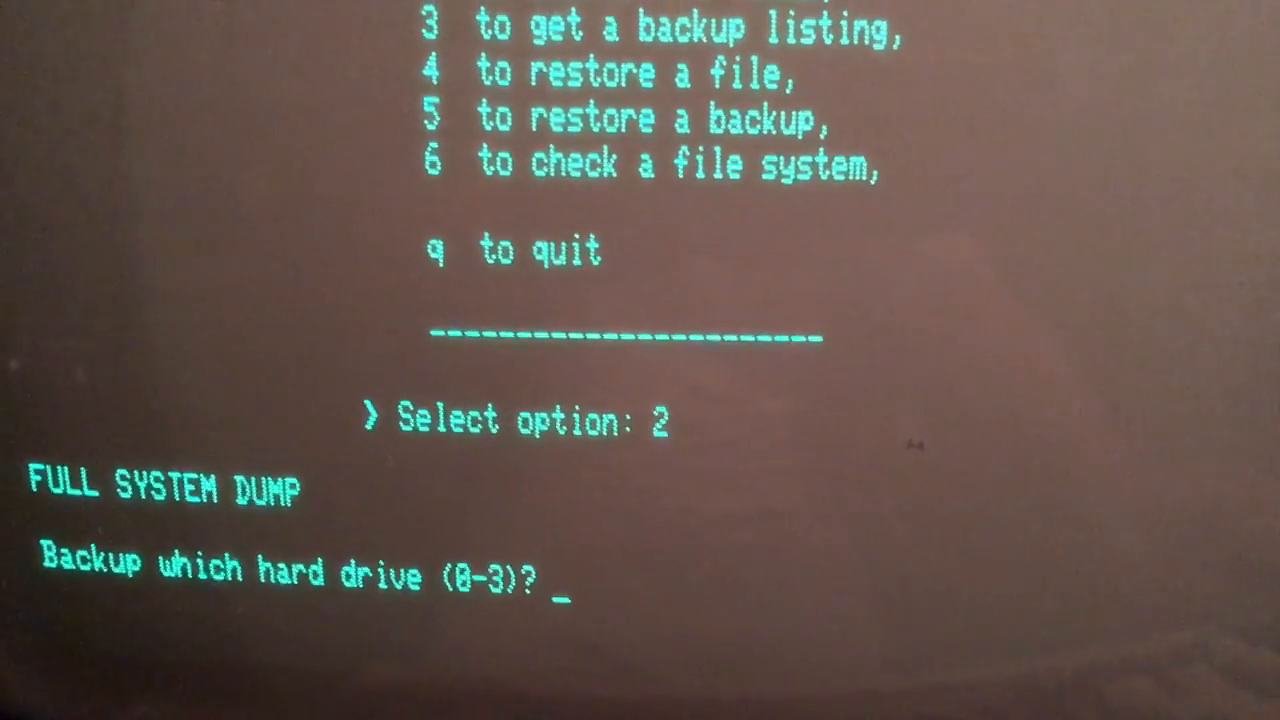
pyautogui.write('0')
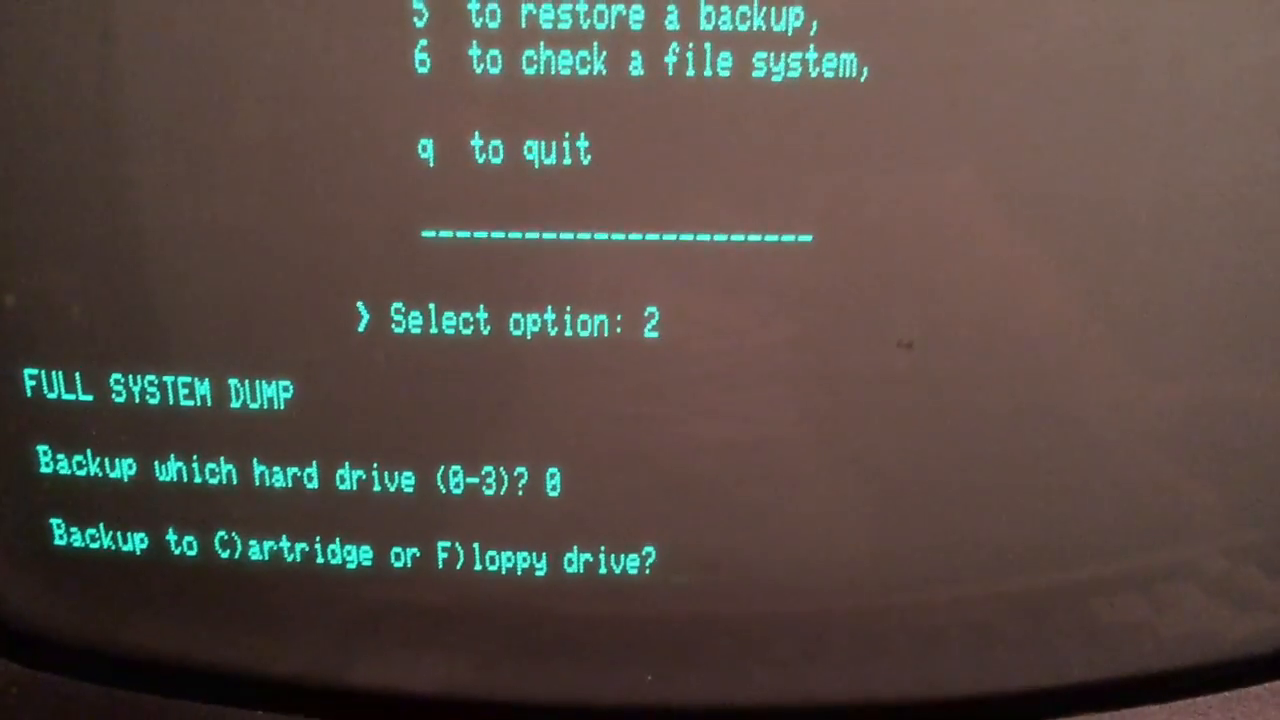
pyautogui.write('c')
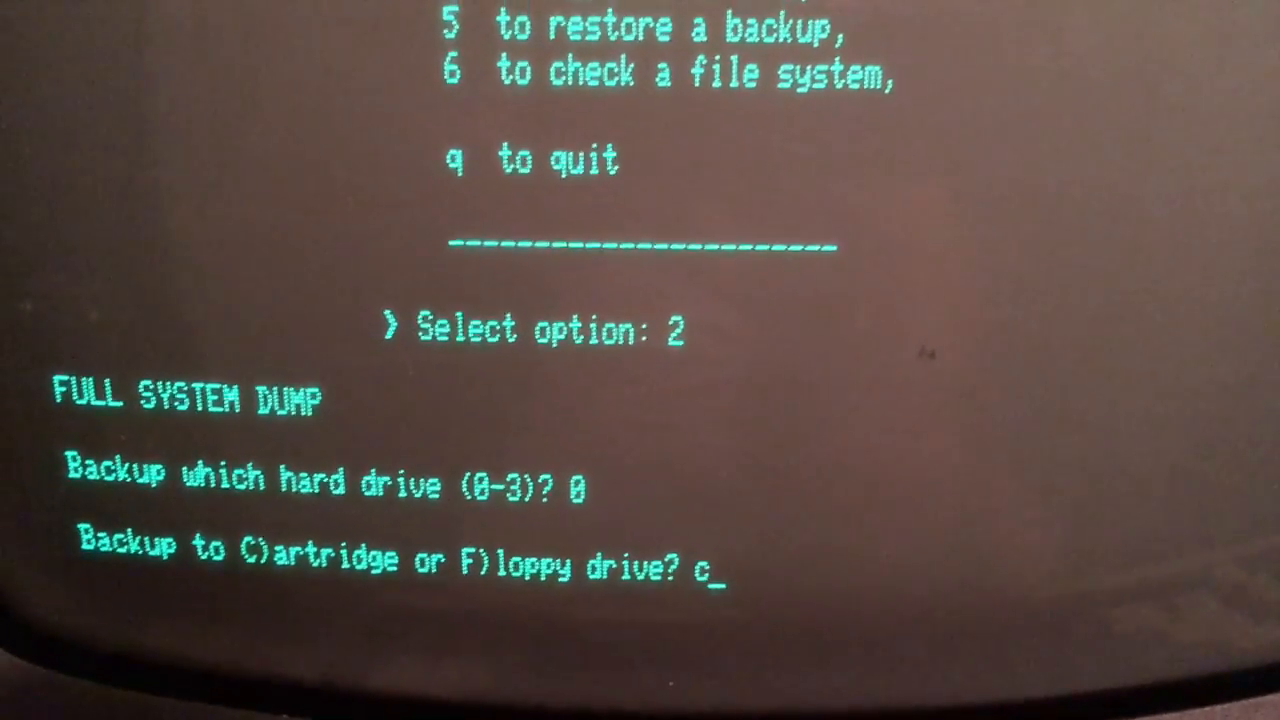
pyautogui.press('Return')
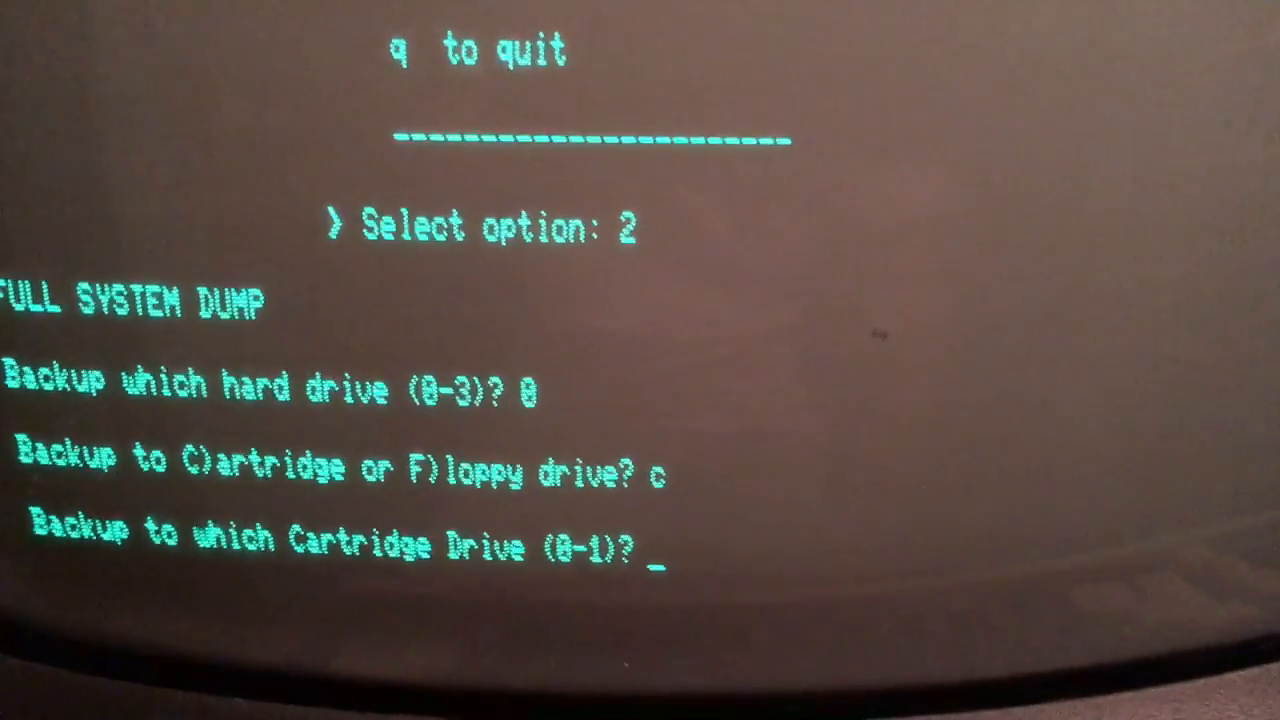